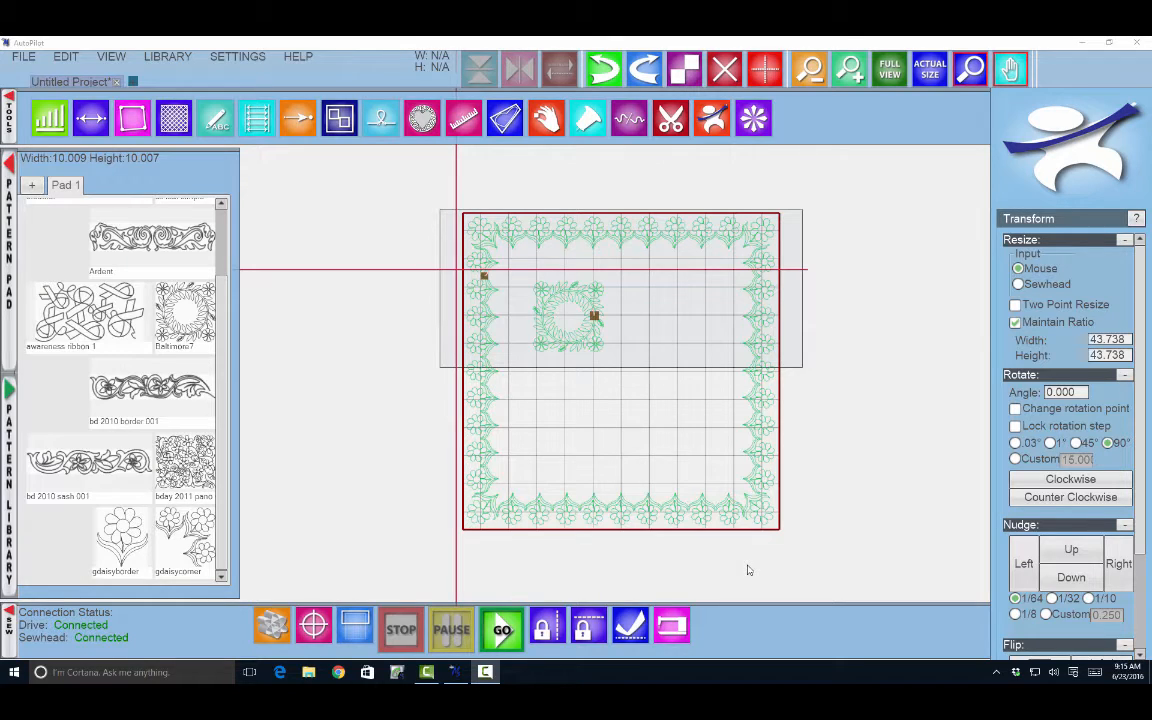
# Step: Start the Split tool (scissors) so its split-type choices appear with Divide highlighted
pyautogui.click(628, 118)
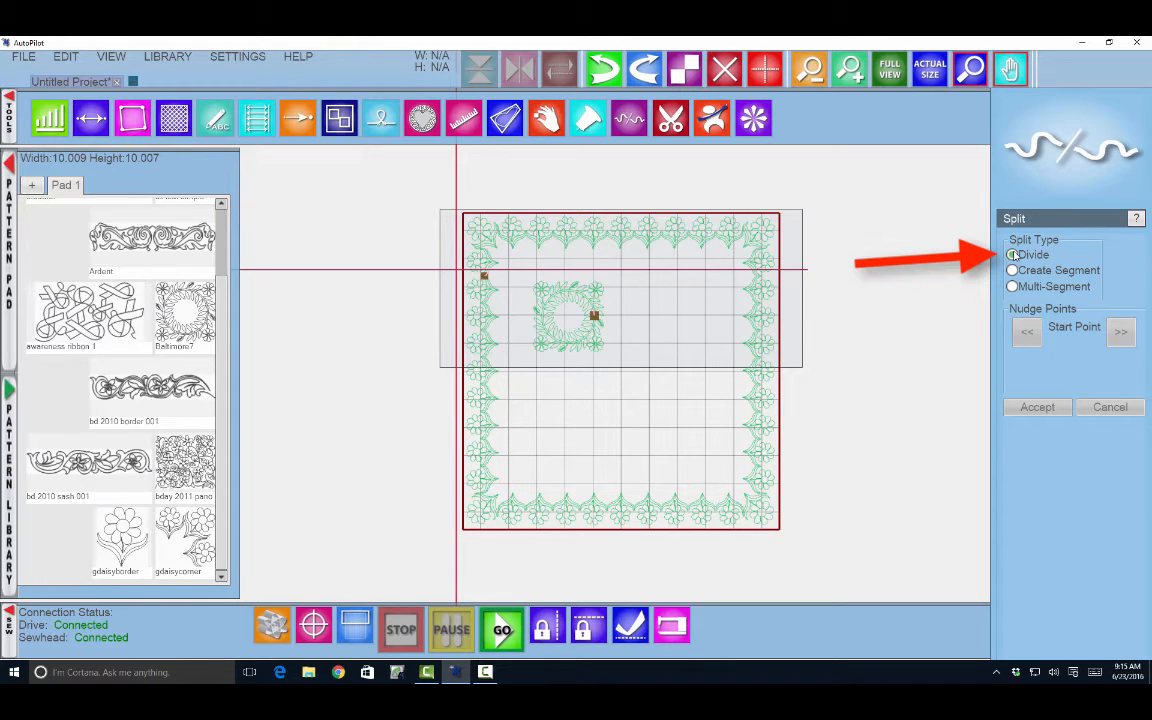
# Step: Select the outer flower border as the pattern to divide
pyautogui.click(1012, 254)
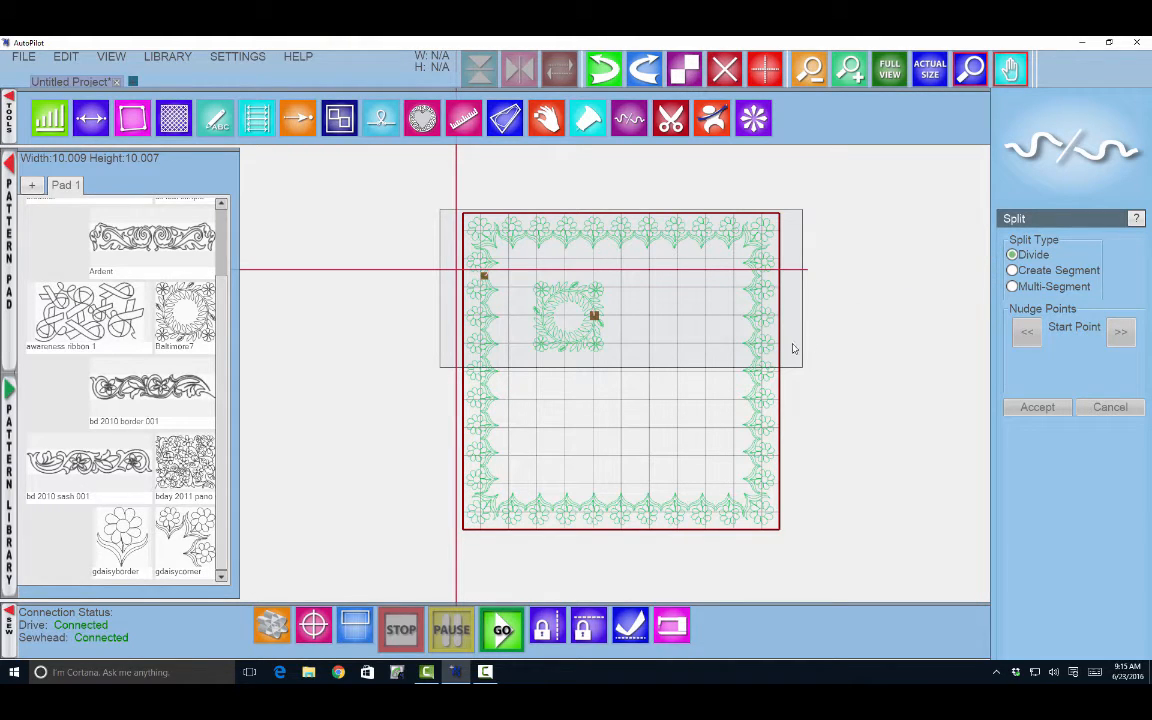
pyautogui.moveTo(764, 318)
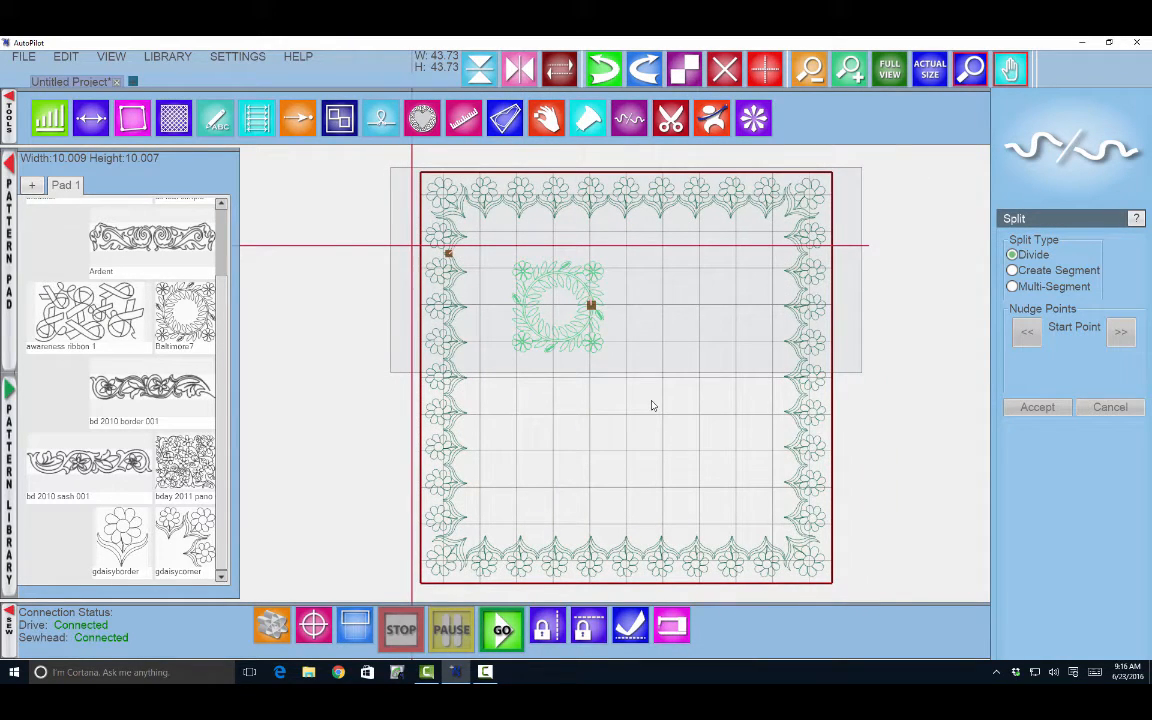
pyautogui.moveTo(560, 380)
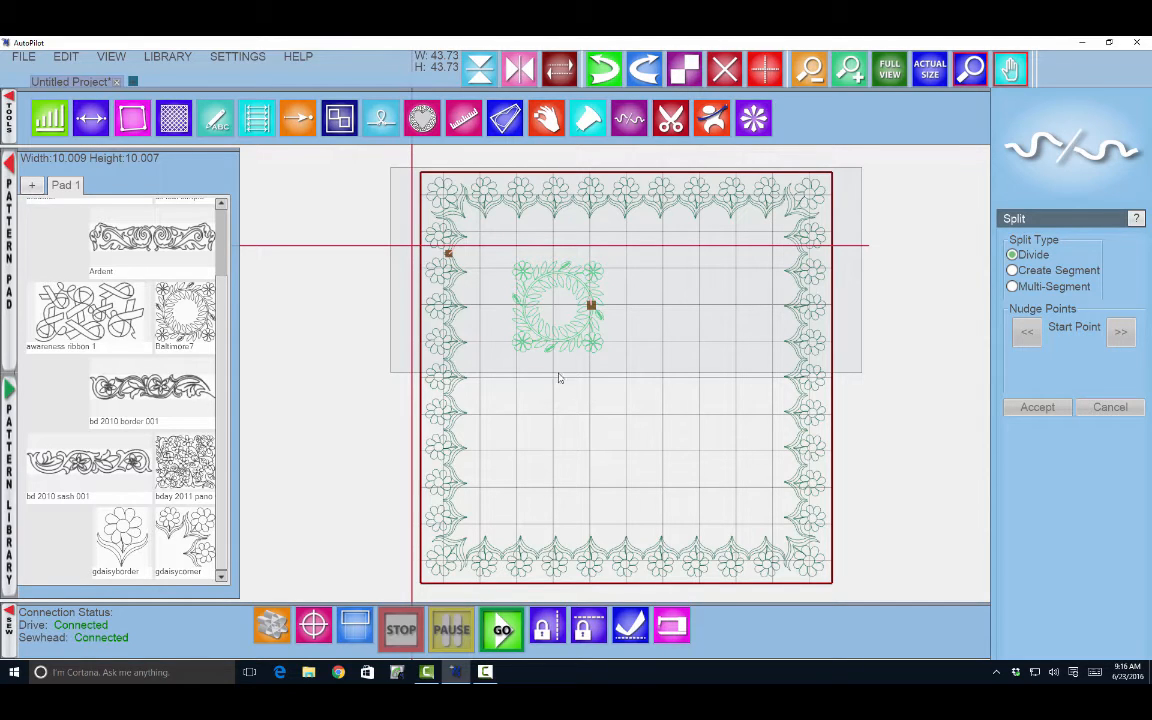
pyautogui.moveTo(528, 364)
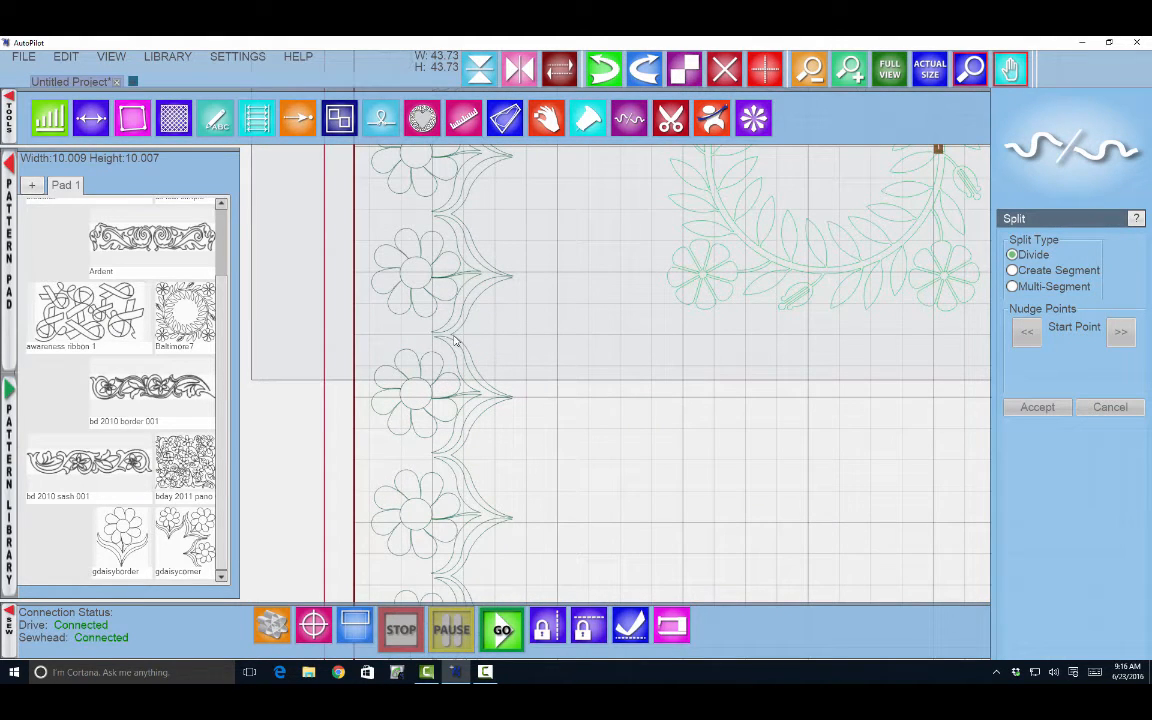
# Step: Place the Divide start point on the left border line between two flower motifs
pyautogui.click(450, 334)
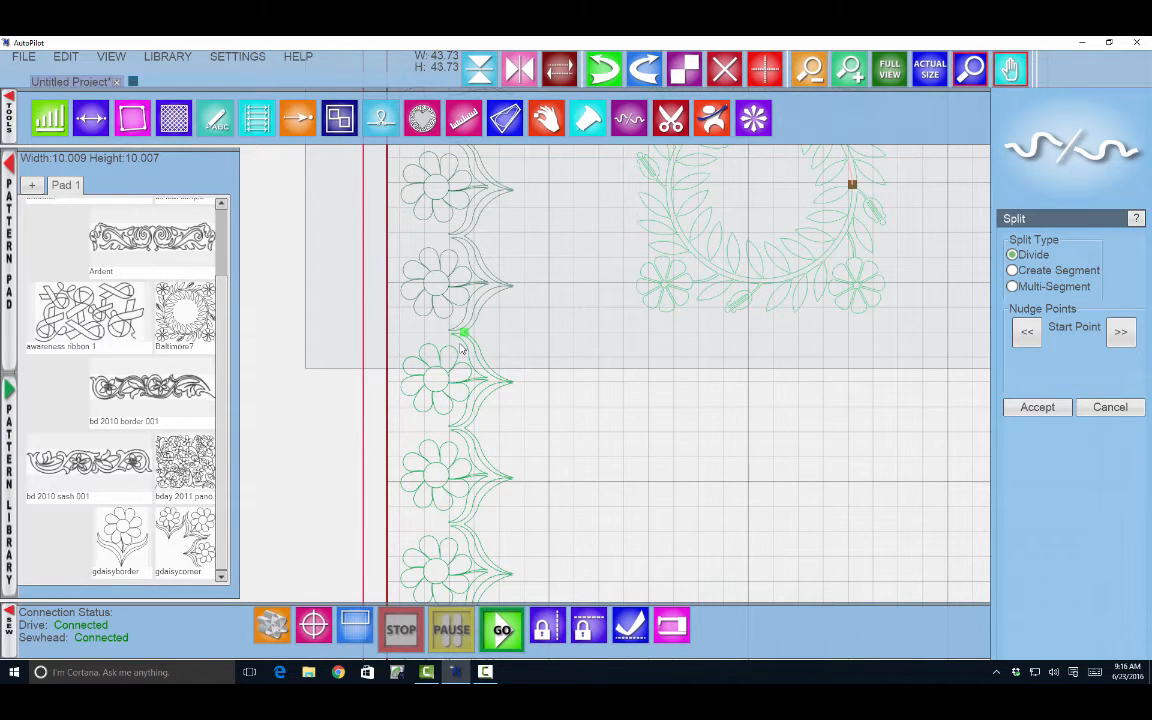
pyautogui.moveTo(496, 348)
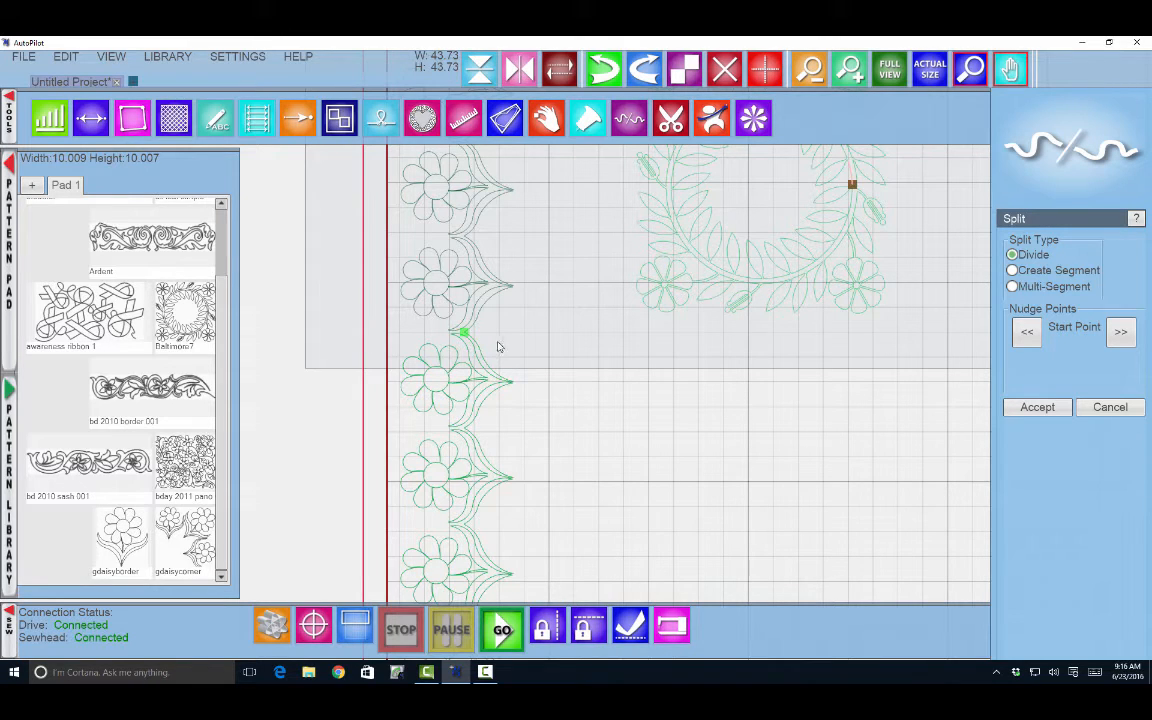
pyautogui.moveTo(1064, 350)
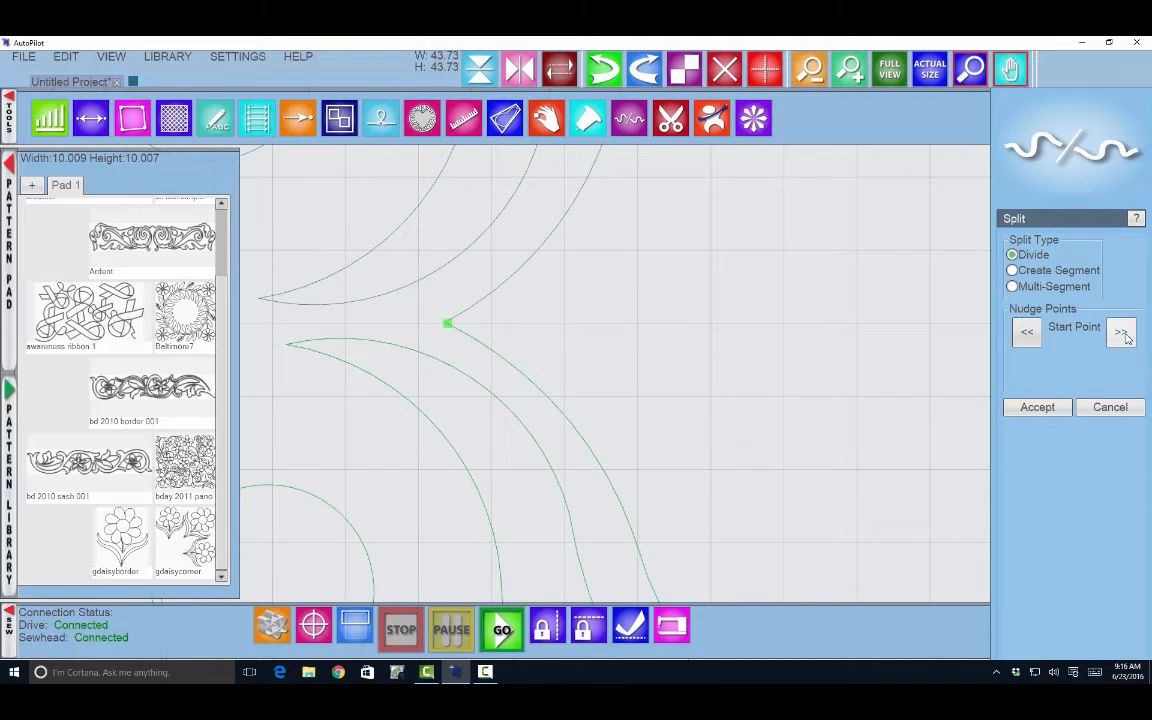
# Step: Nudge the dividing point forward three steps then back three steps along the border line
pyautogui.click(1120, 332)
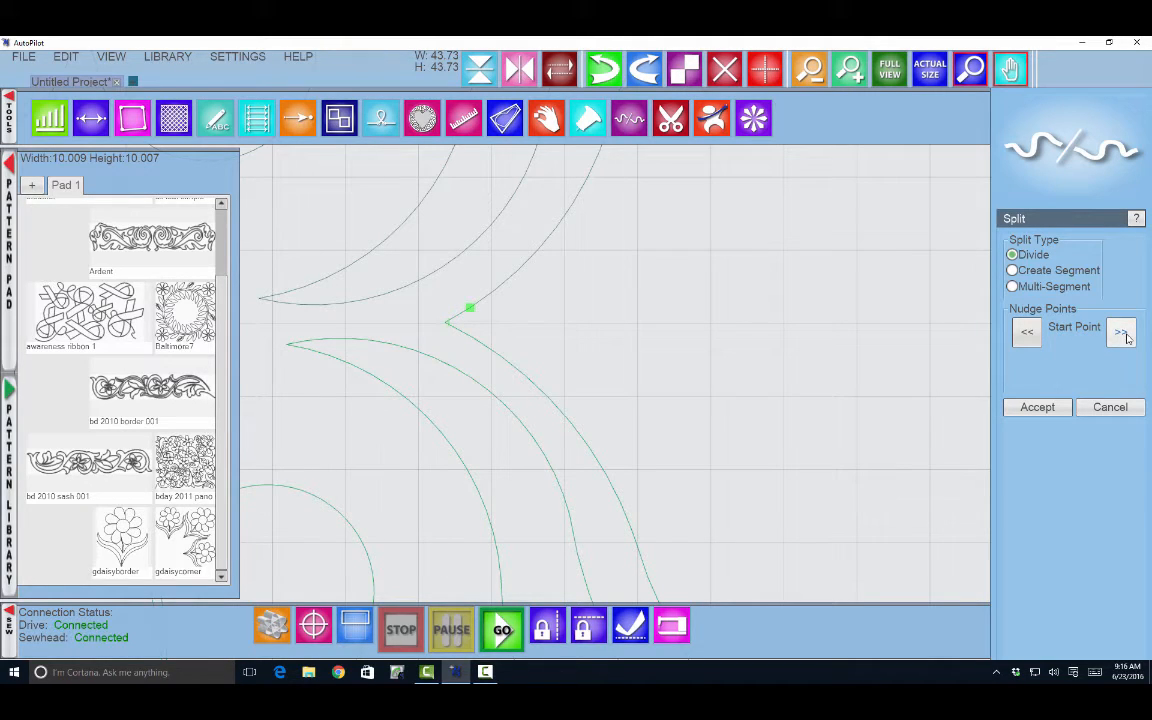
pyautogui.click(1122, 332)
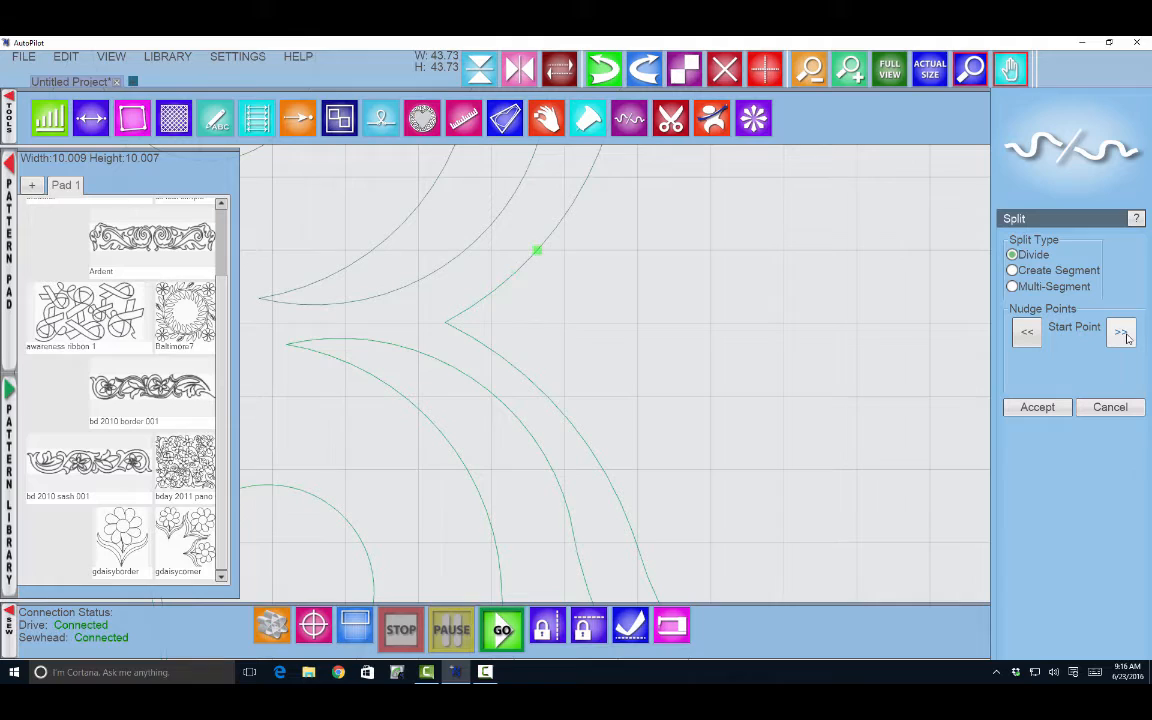
pyautogui.click(1120, 332)
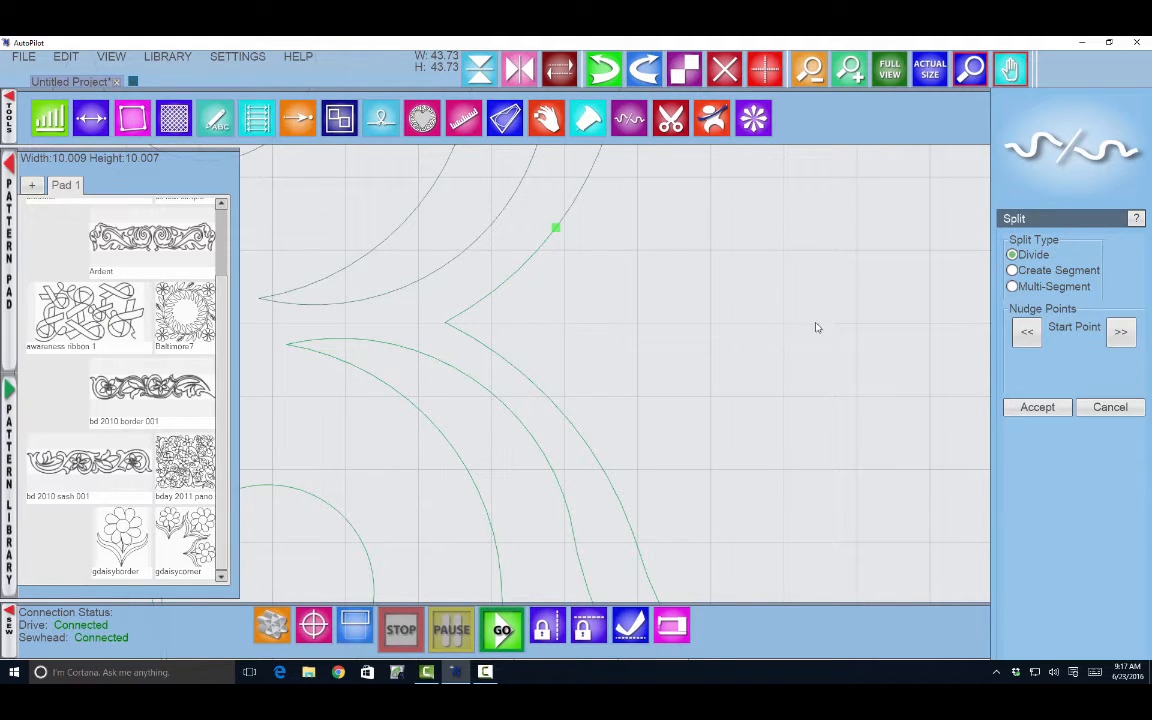
pyautogui.moveTo(452, 336)
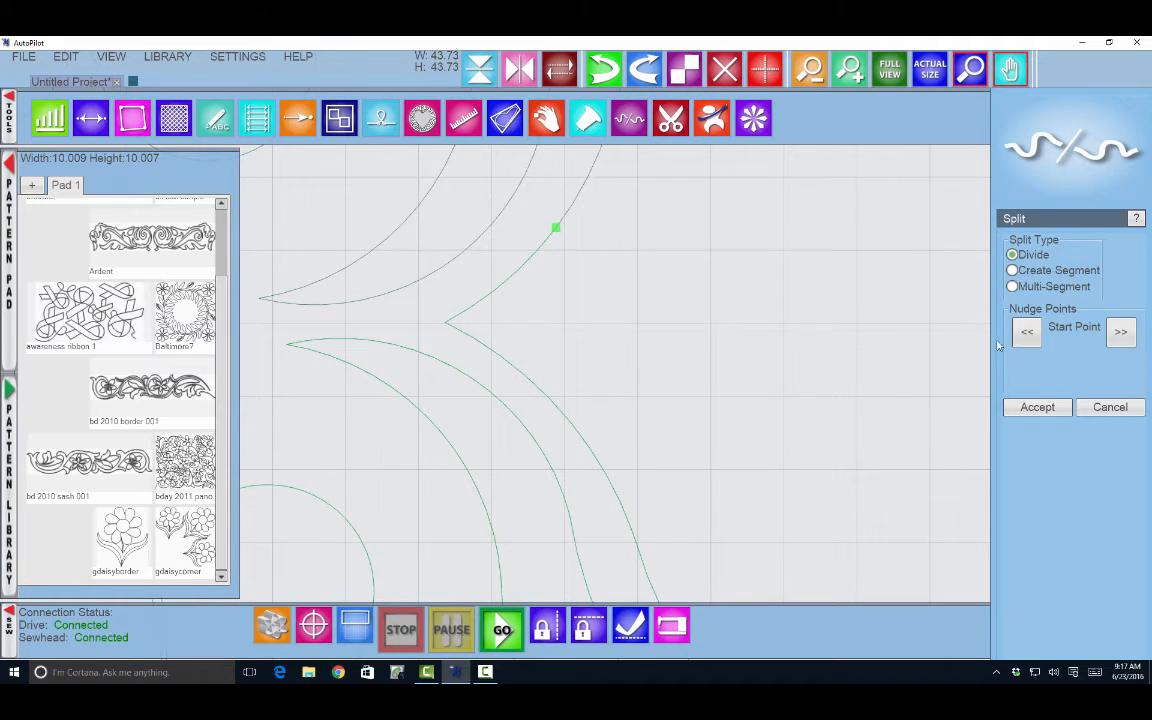
pyautogui.click(1026, 332)
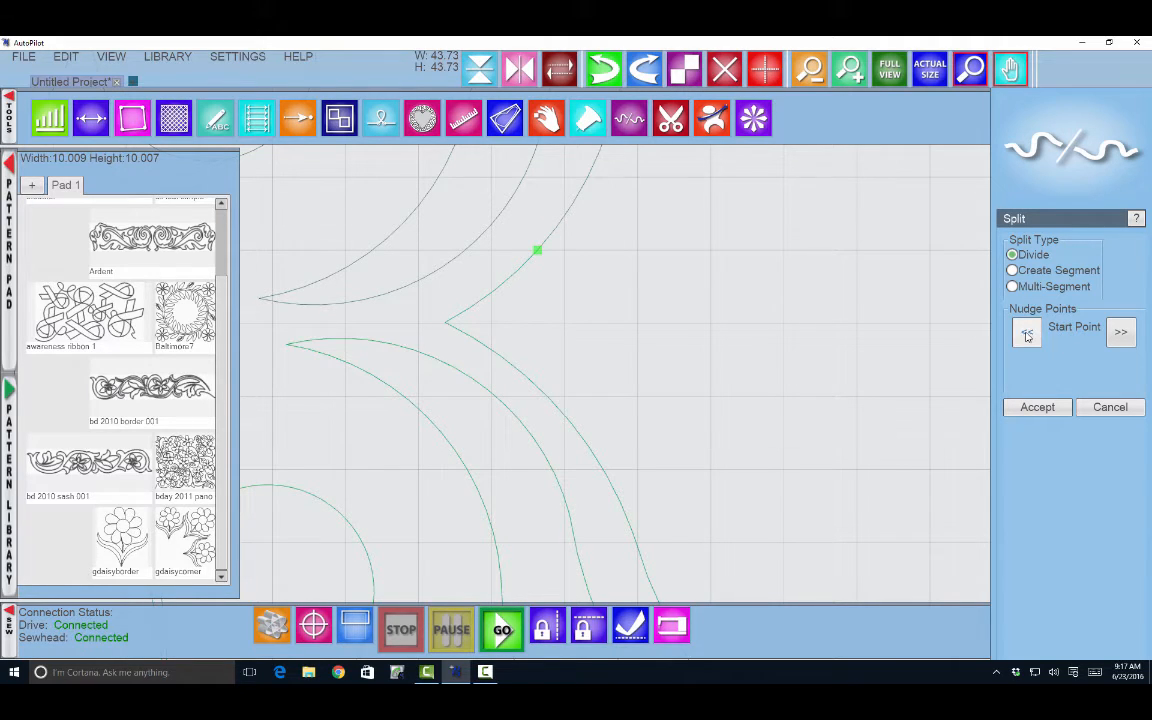
pyautogui.click(1026, 332)
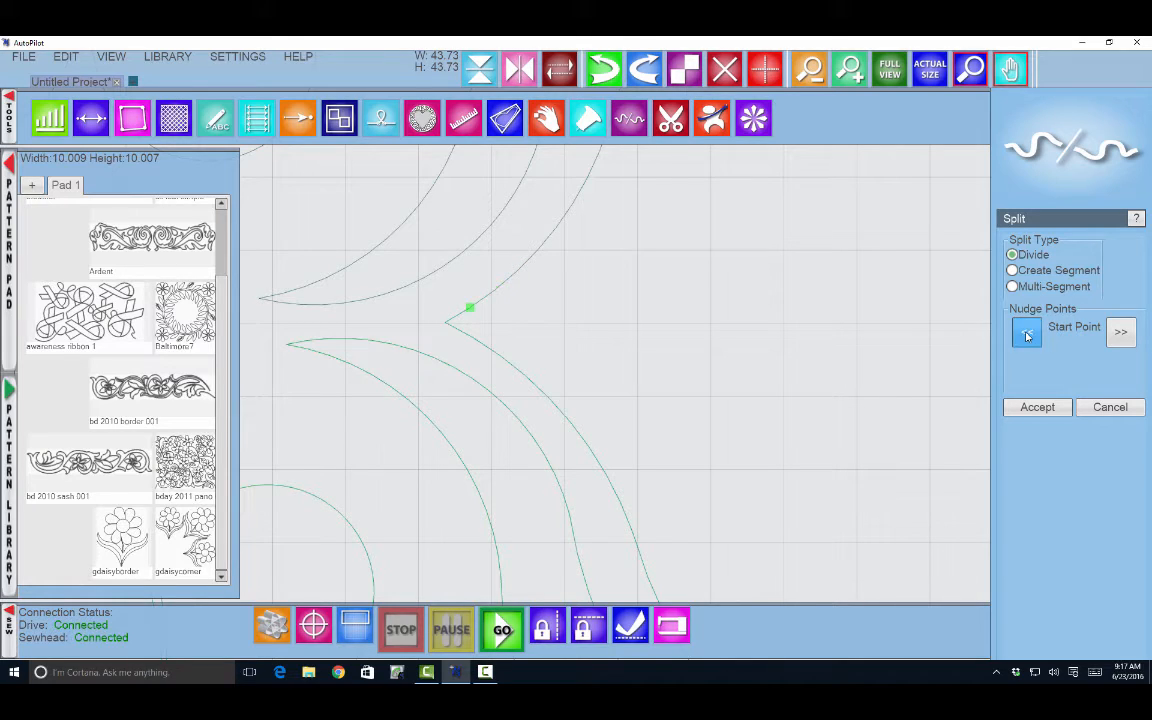
pyautogui.click(1026, 332)
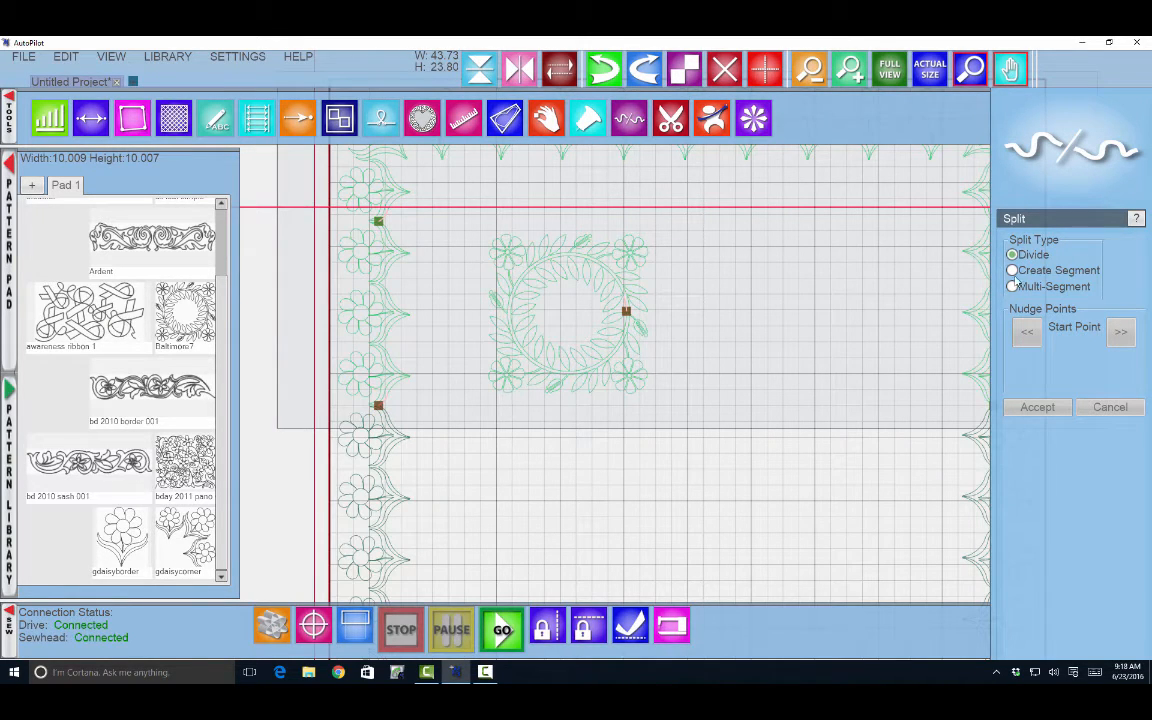
# Step: Cut a short vine segment with Create Segment between start and end points and accept it
pyautogui.click(1012, 270)
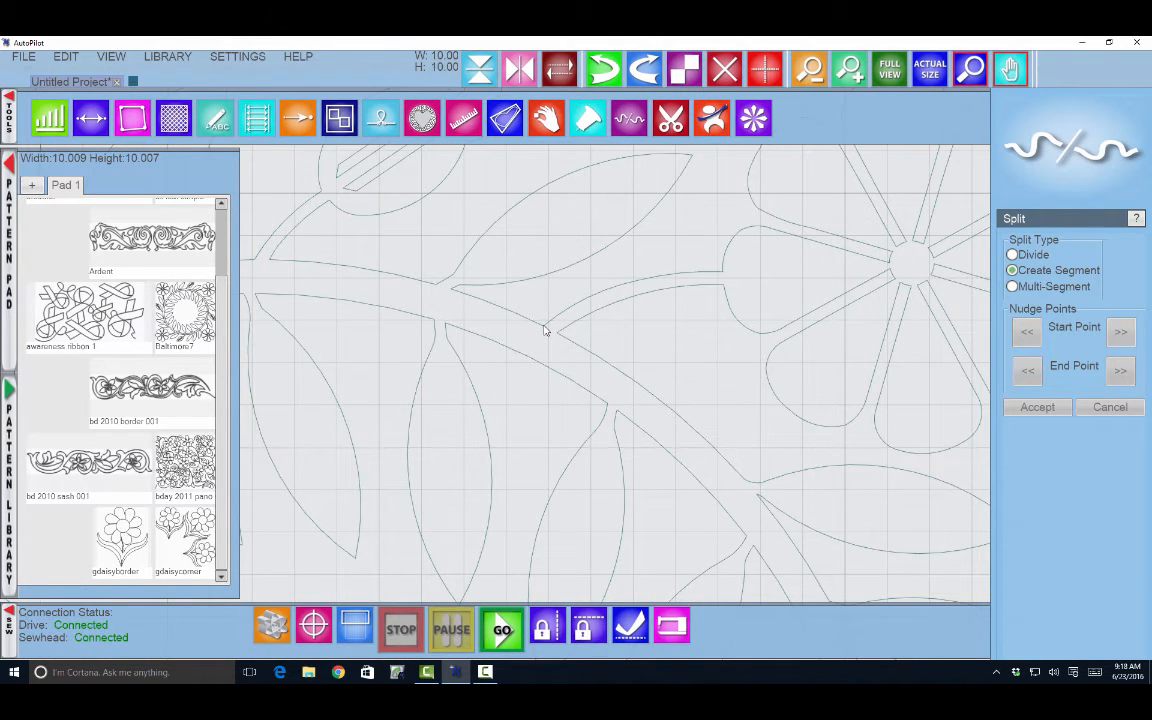
pyautogui.click(540, 328)
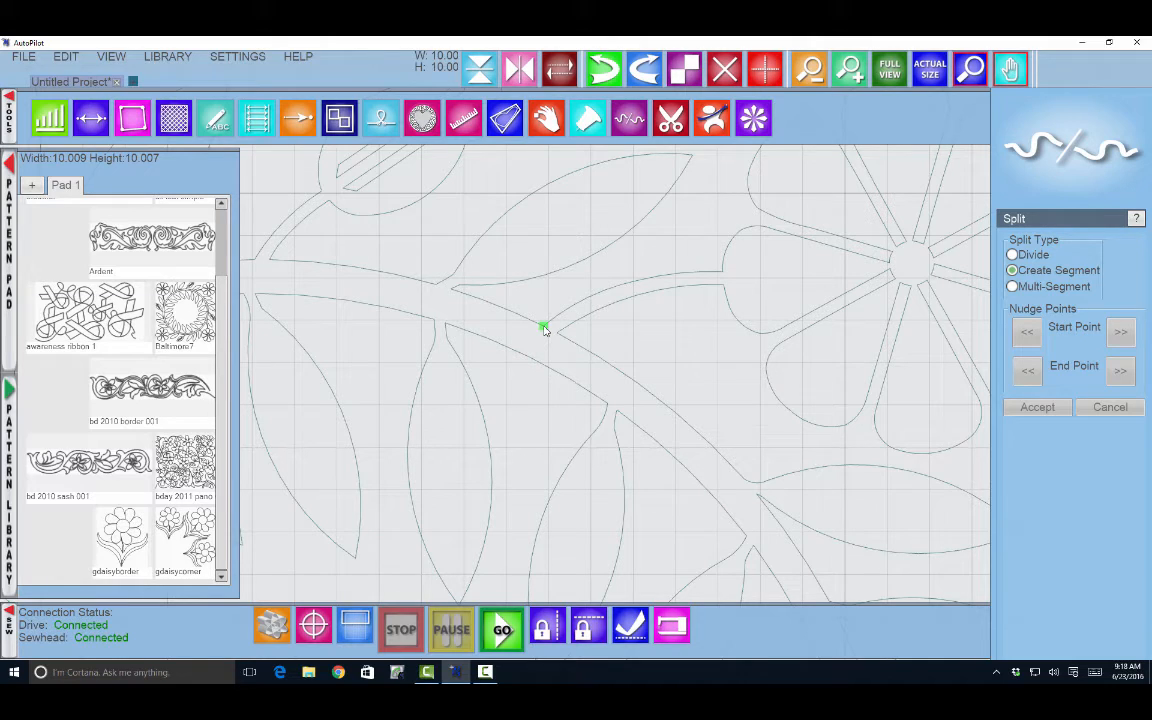
pyautogui.click(542, 324)
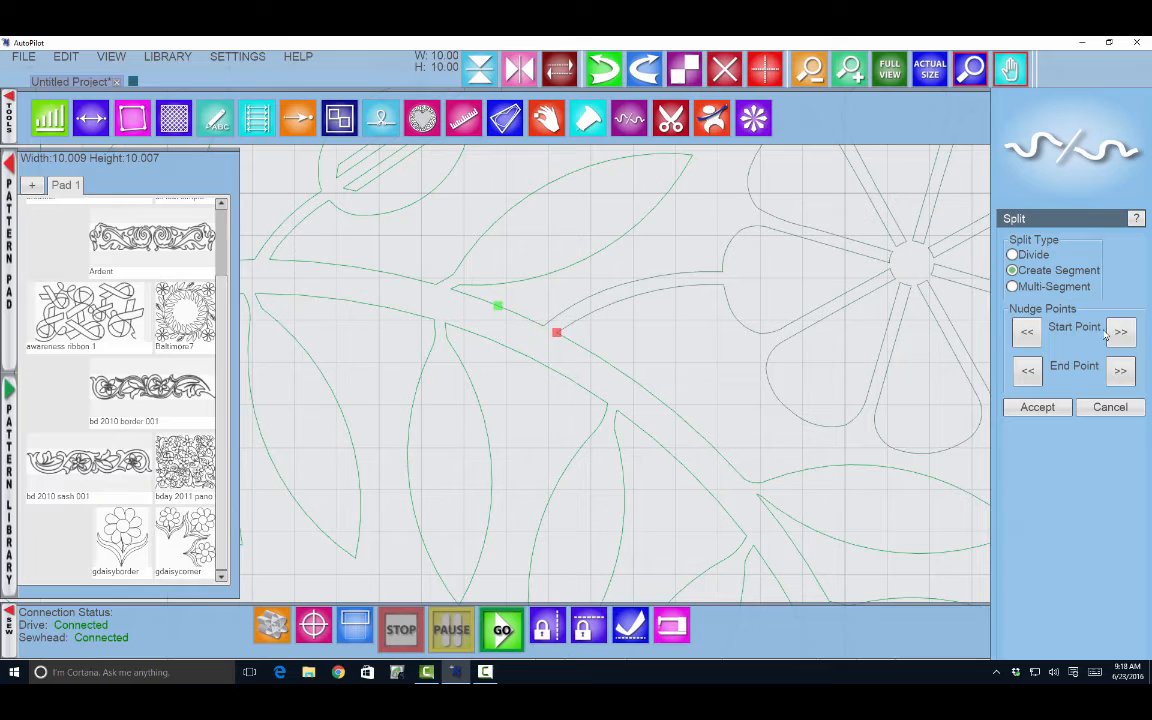
pyautogui.click(1120, 332)
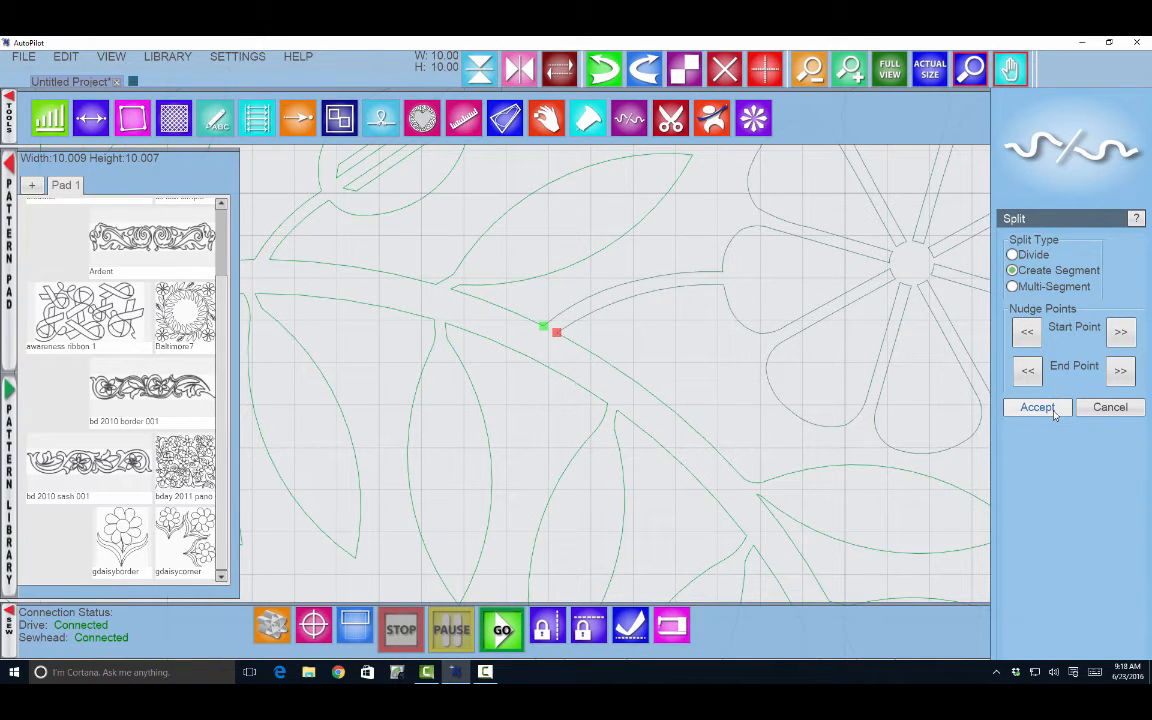
pyautogui.click(1036, 408)
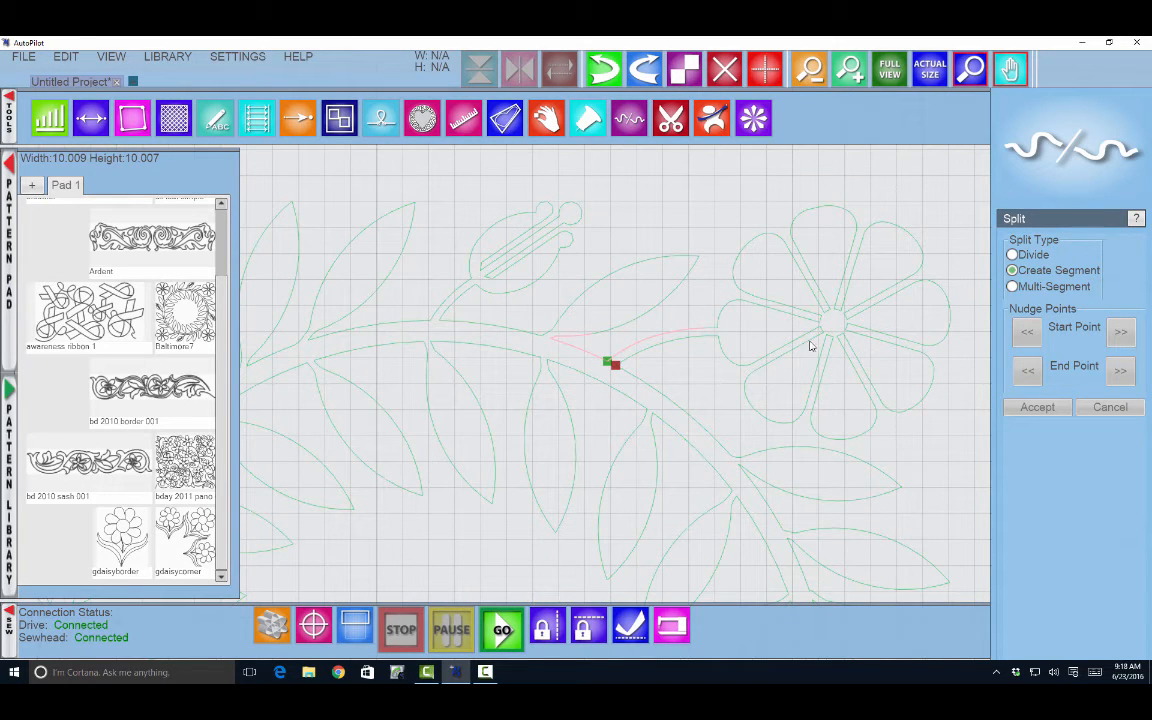
pyautogui.moveTo(856, 364)
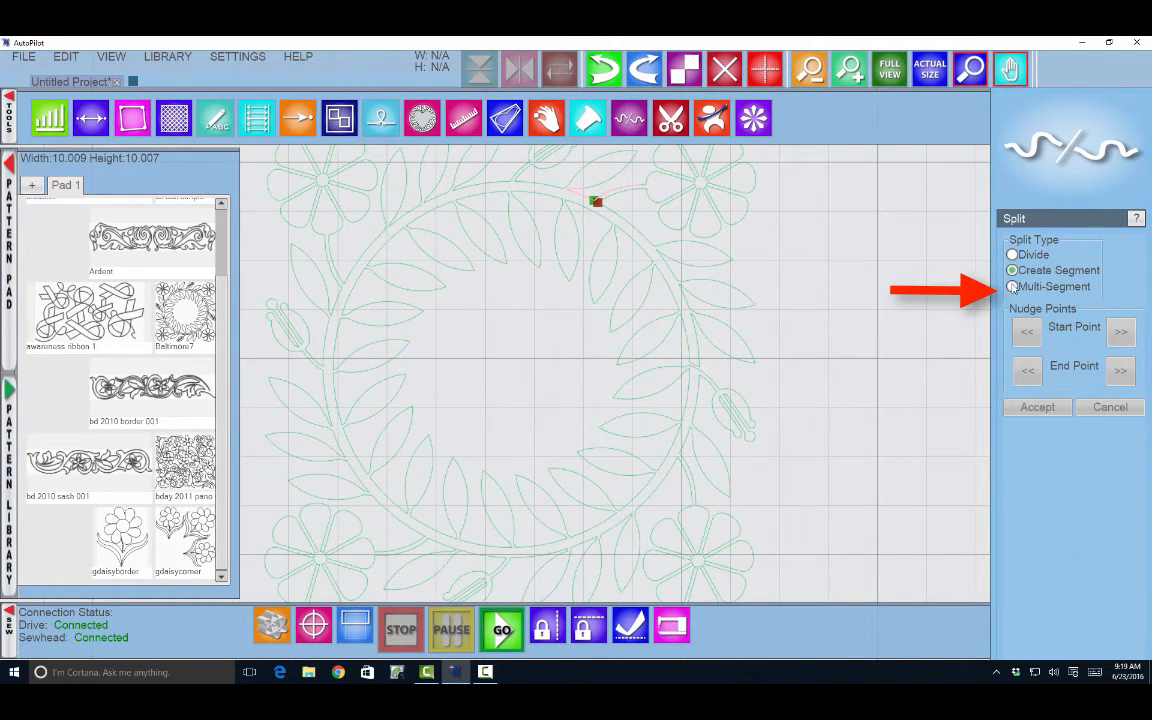
# Step: Switch the split type to Multi-Segment for the wreath's lower vine
pyautogui.click(1014, 288)
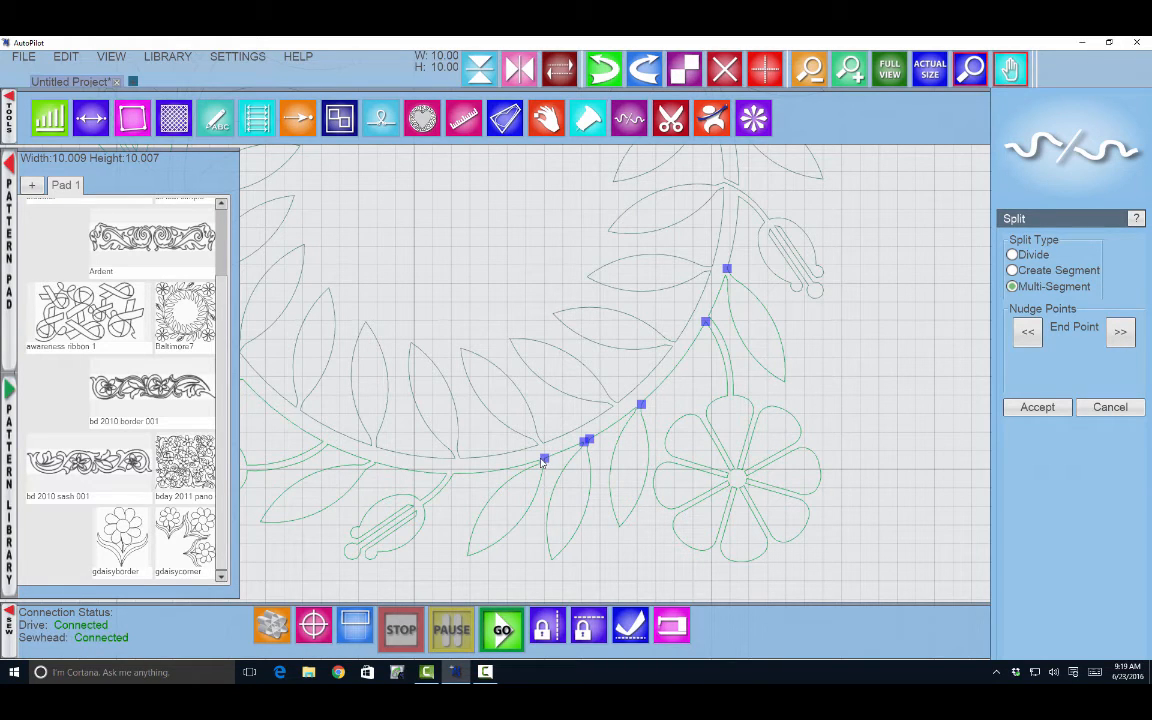
pyautogui.moveTo(456, 476)
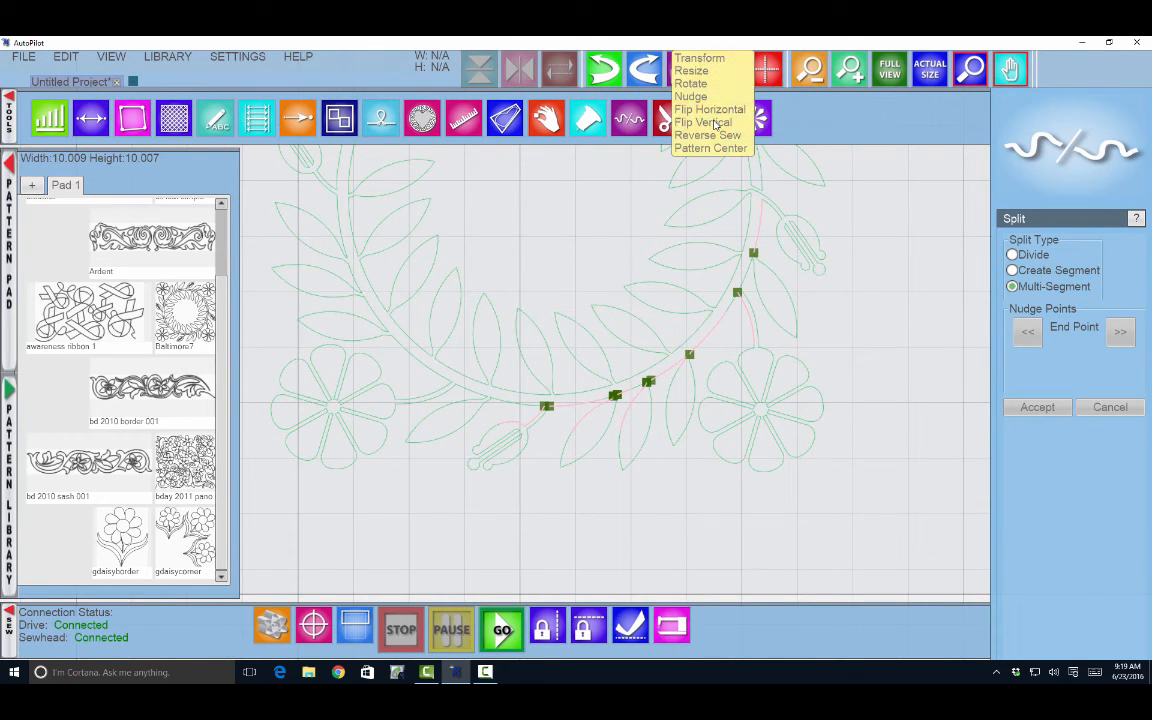
# Step: Bring up Transform for one of the small split-off vine pieces
pyautogui.click(706, 54)
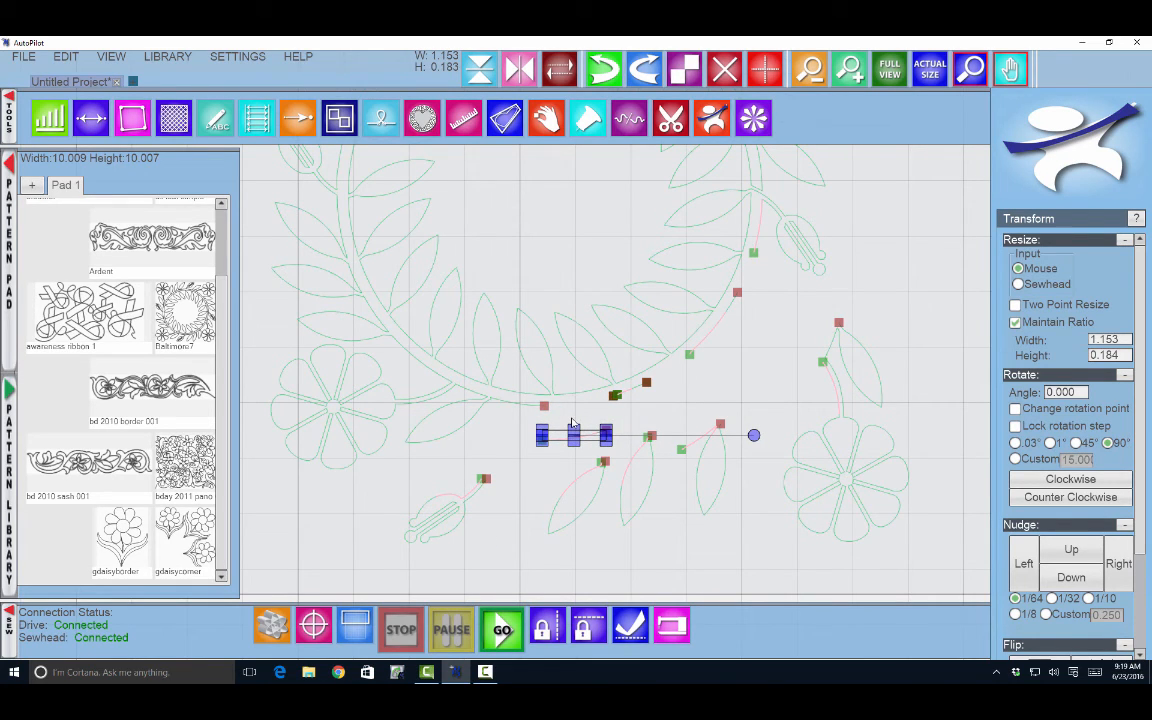
pyautogui.moveTo(632, 384)
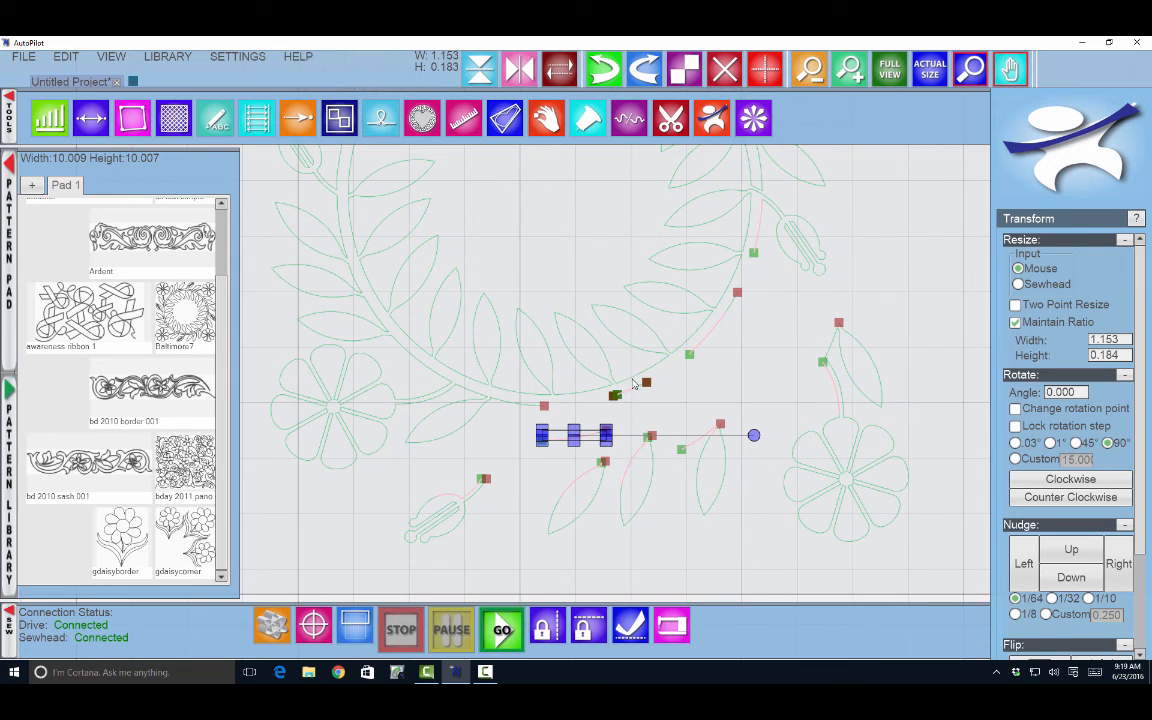
pyautogui.moveTo(718, 404)
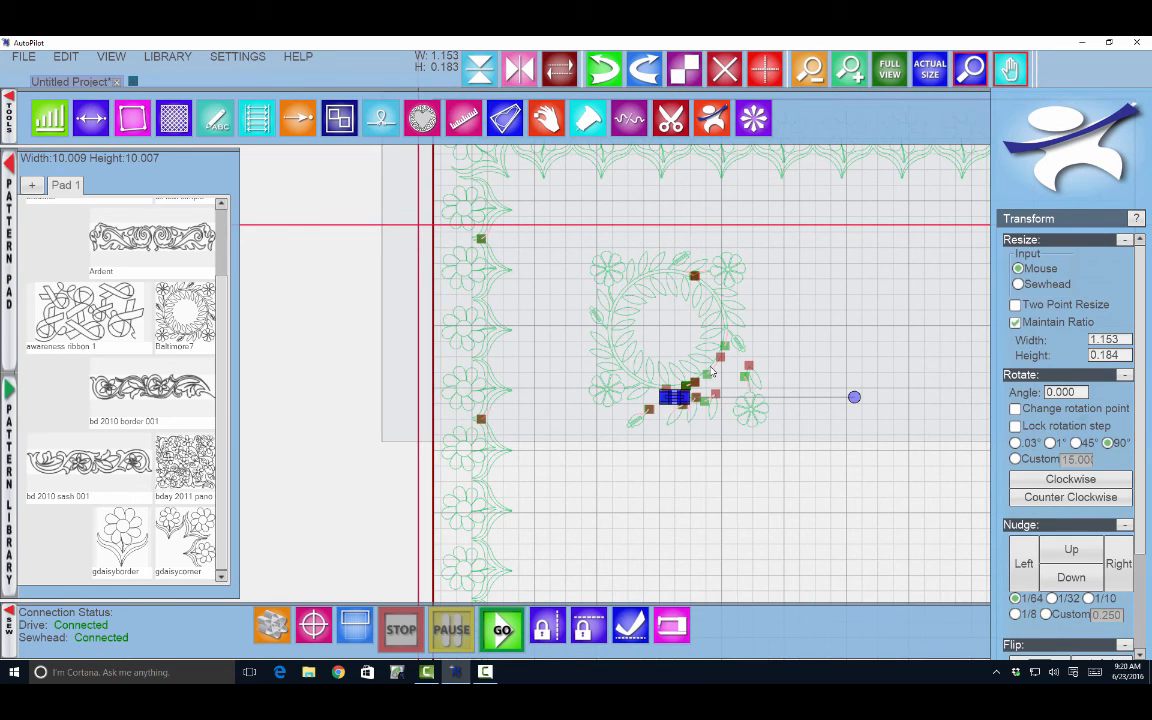
pyautogui.moveTo(840, 318)
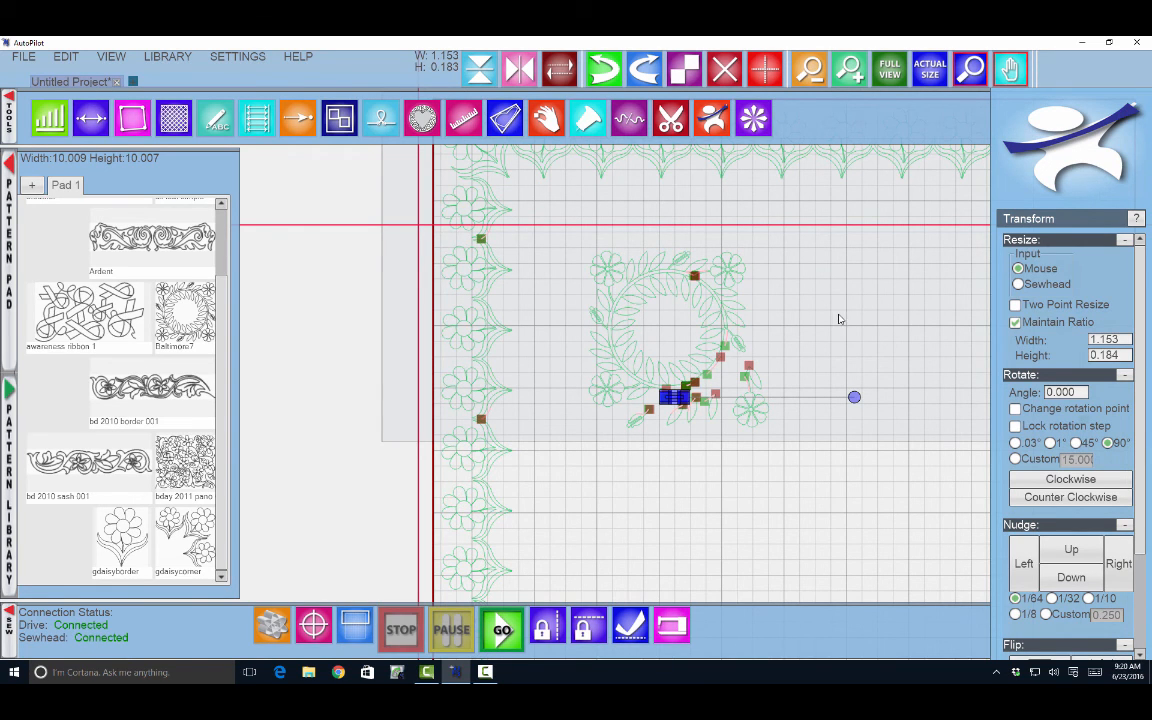